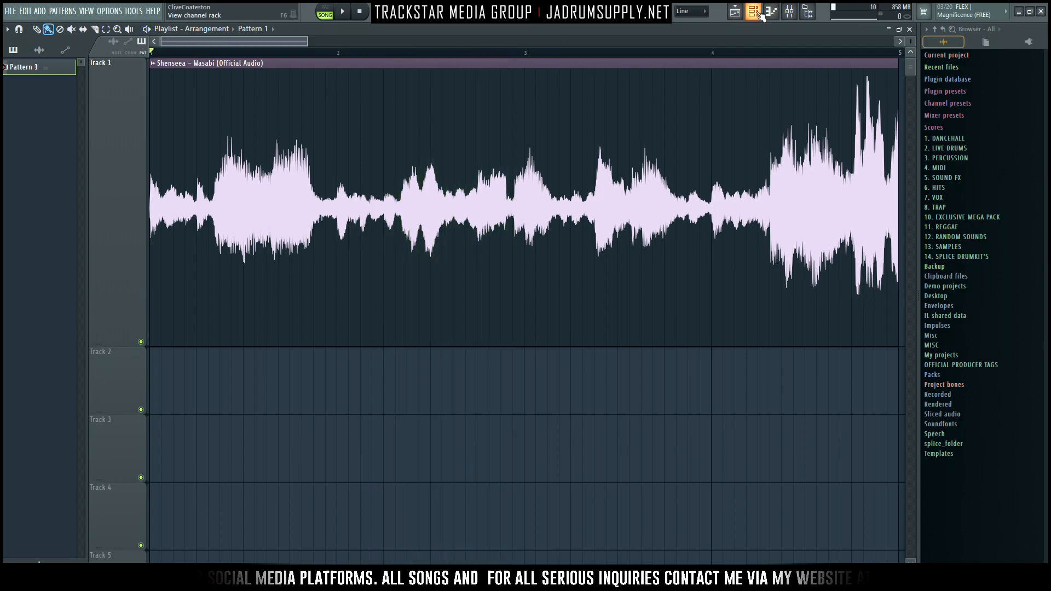
Show the Channel rack to reach the EZkeys channel for the chord progression
left_click(753, 11)
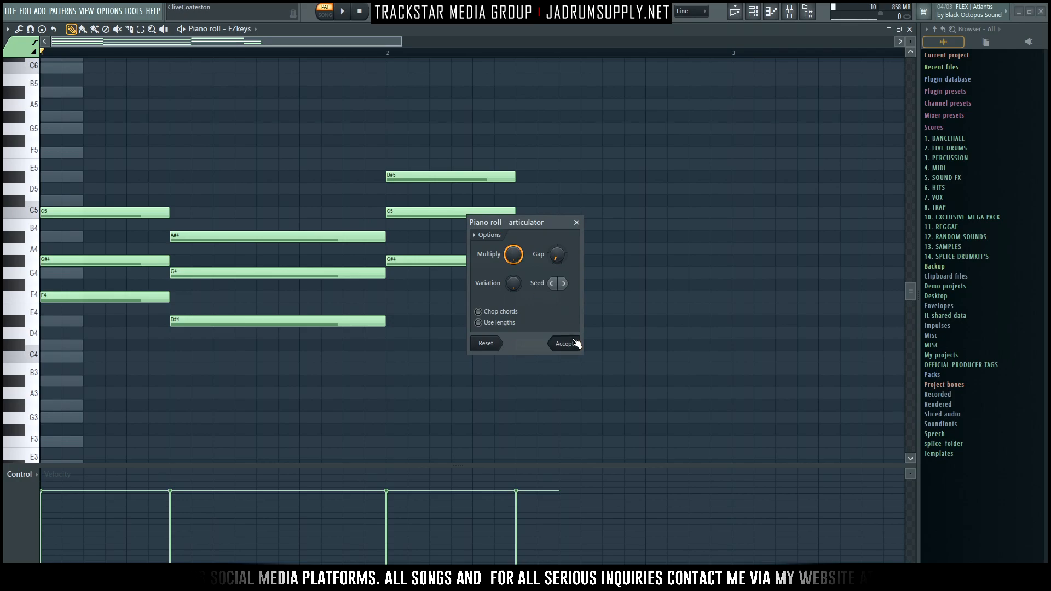
Accept the articulation on the chords and replace EZkeys on that channel with Xfer Serum
left_click(566, 343)
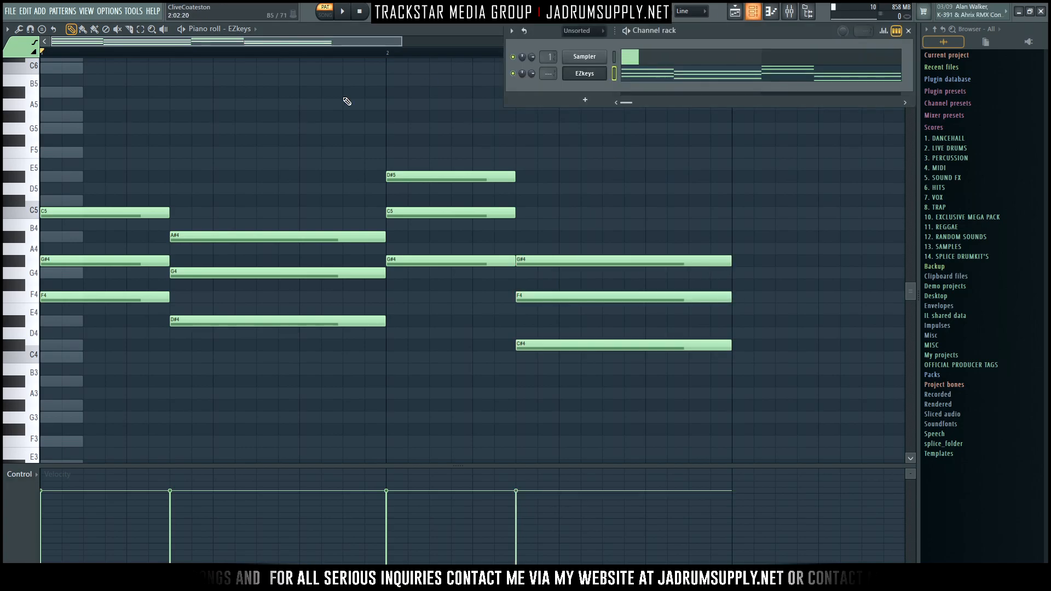
right_click(585, 72)
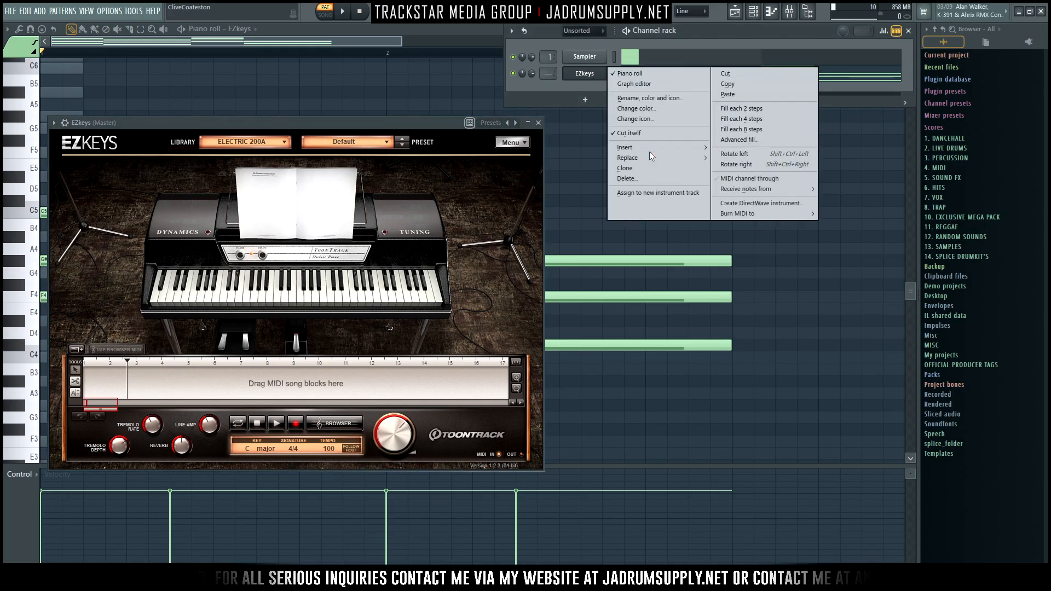
left_click(629, 158)
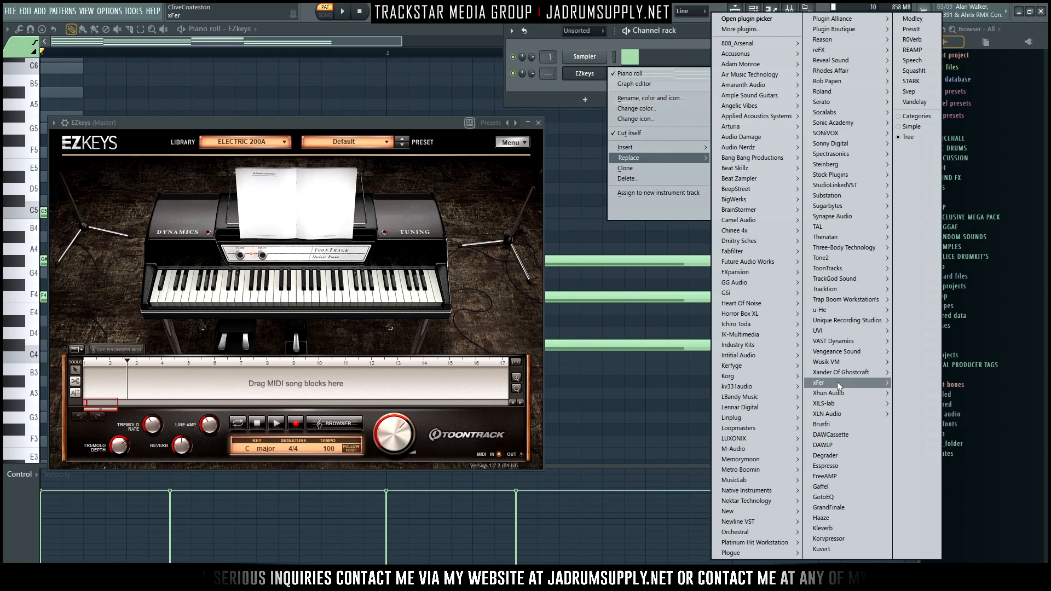
left_click(819, 383)
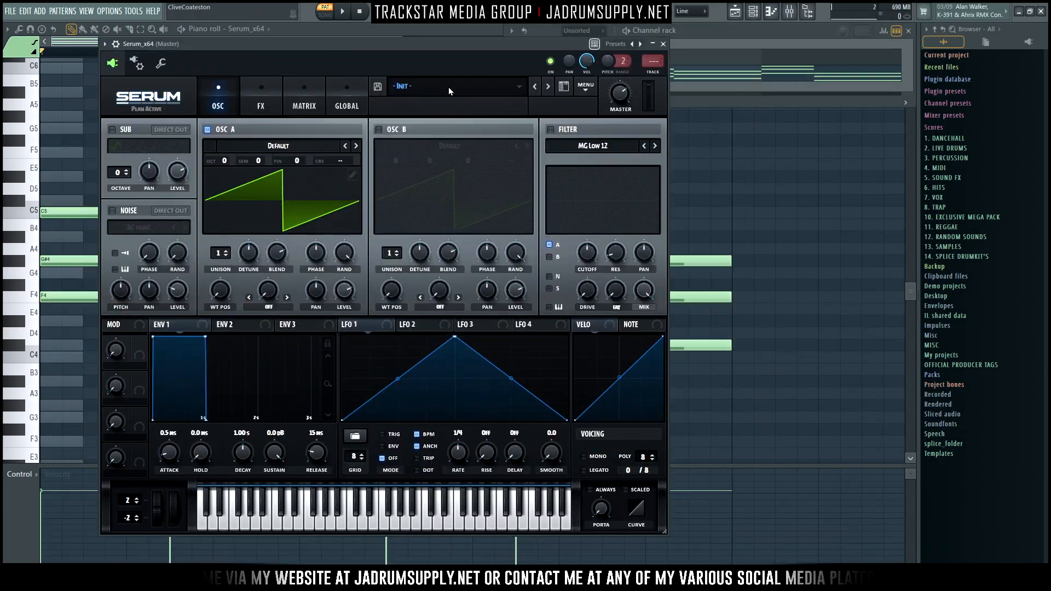
Audition Chain-Pop keys presets in Serum on the chords, ending on the ThisSoundsUgly keys preset
left_click(455, 86)
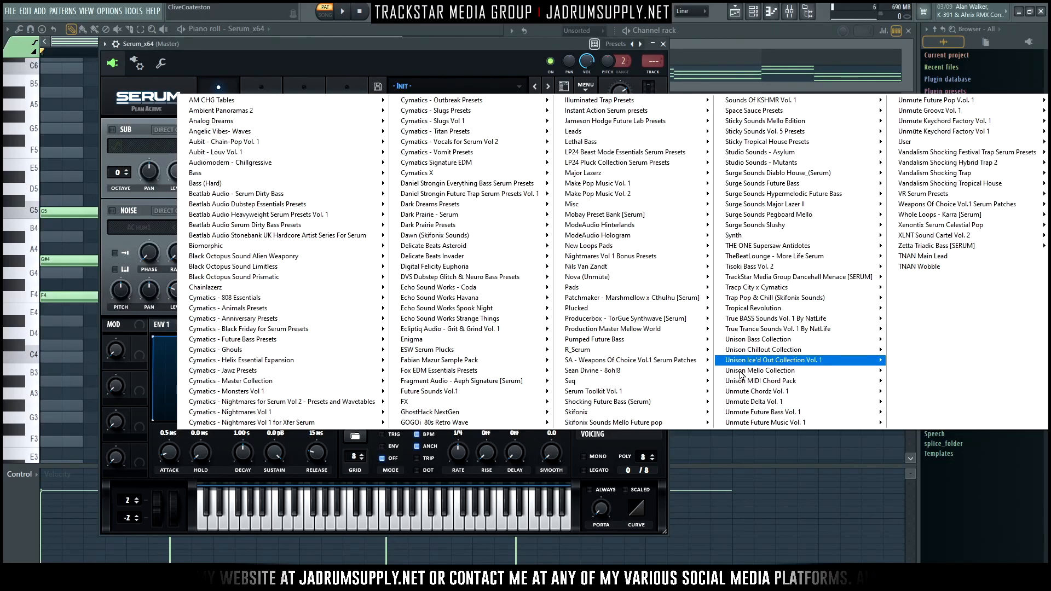
mouse_move(281, 266)
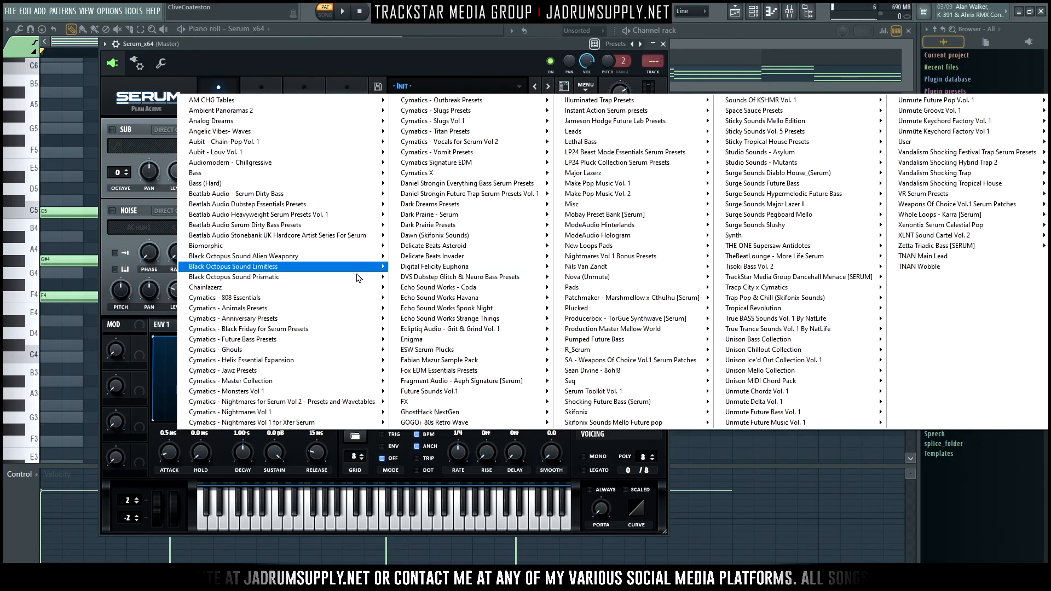
mouse_move(272, 245)
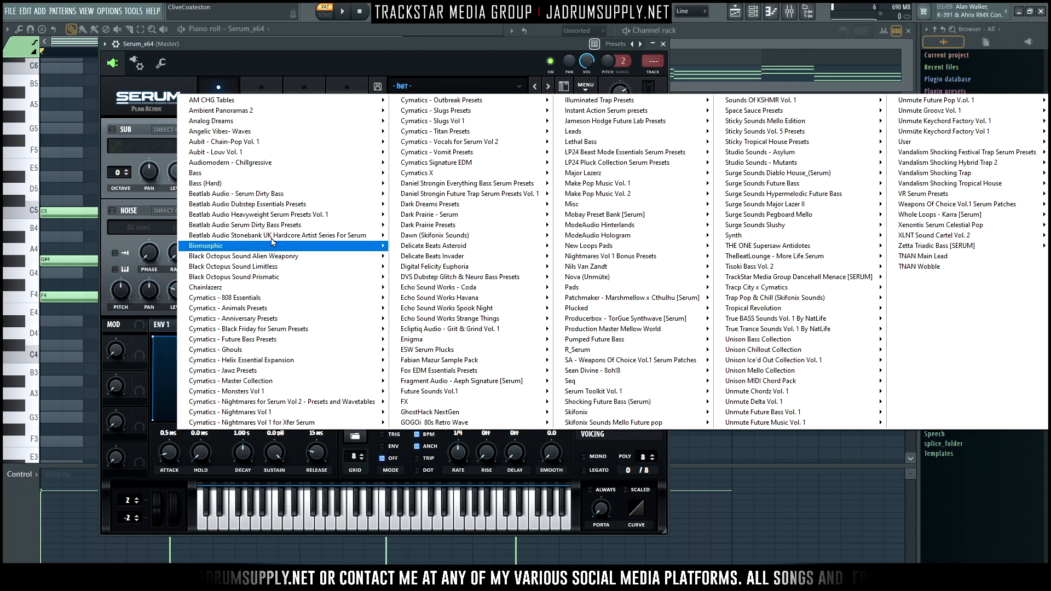
mouse_move(249, 141)
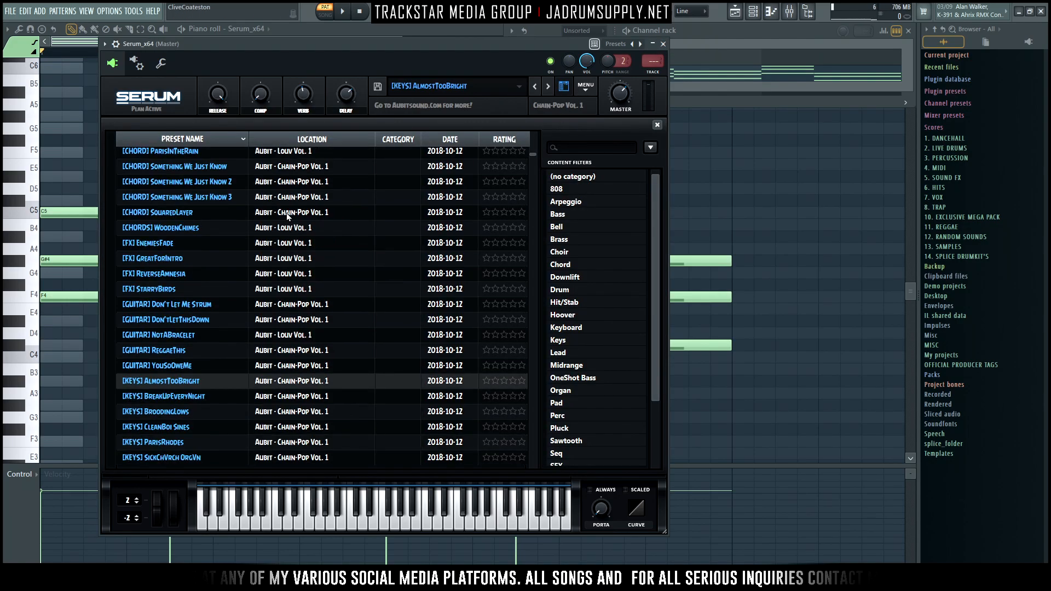
left_click(346, 10)
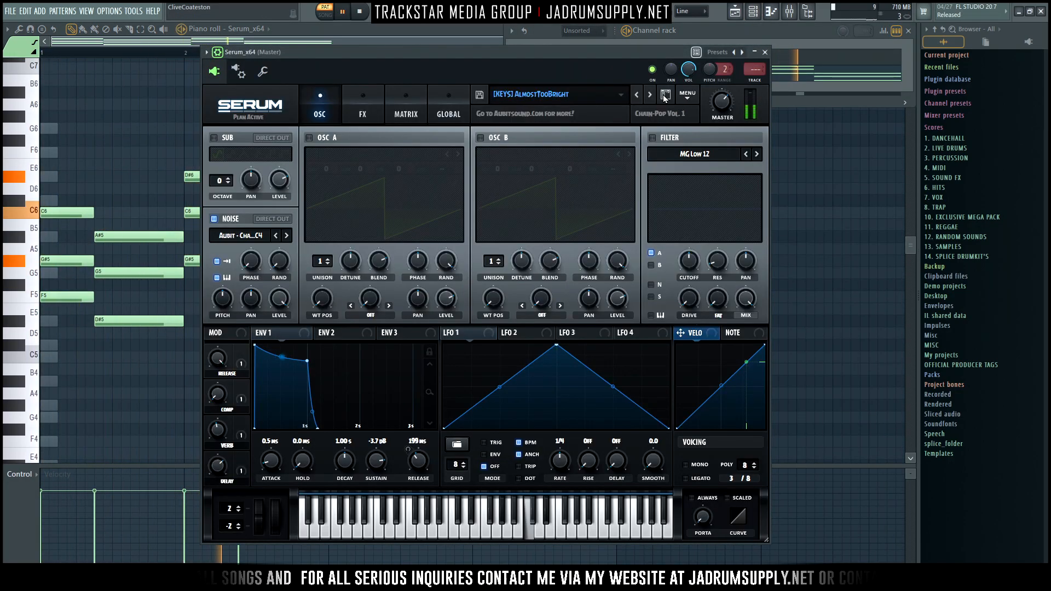
left_click(663, 94)
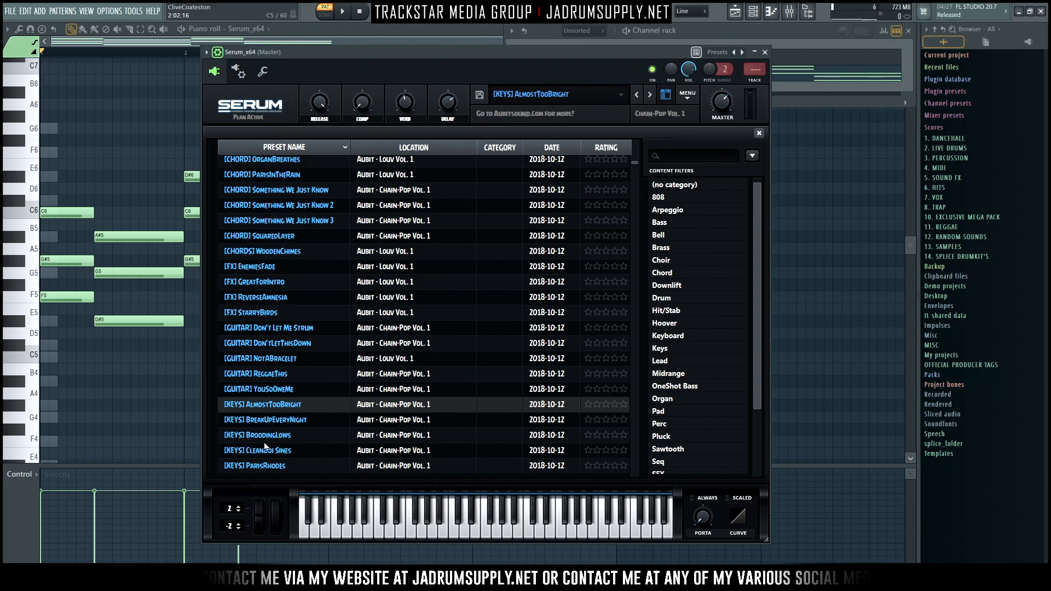
left_click(346, 11)
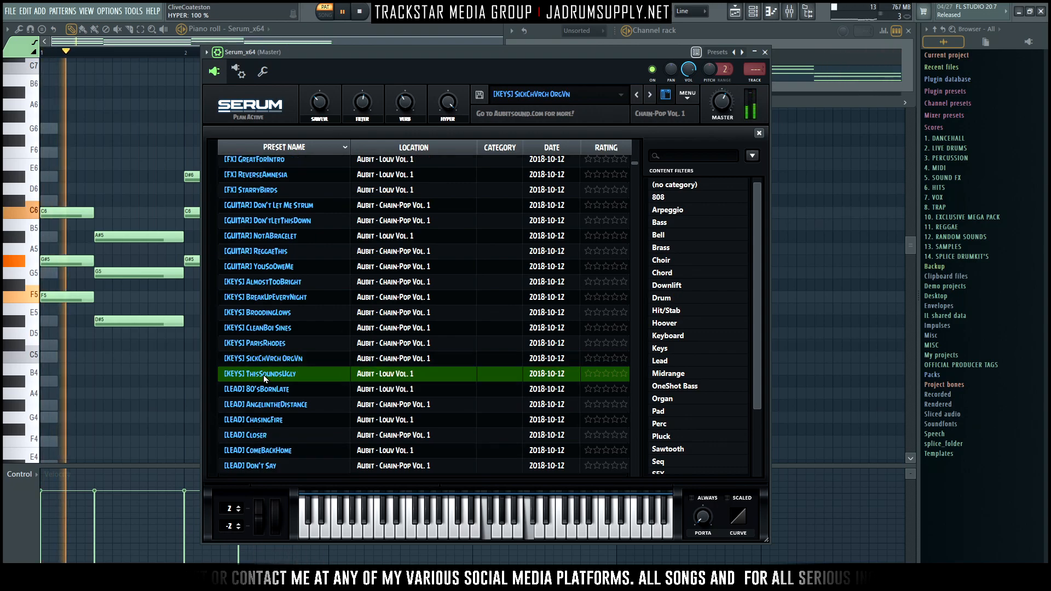
left_click(658, 234)
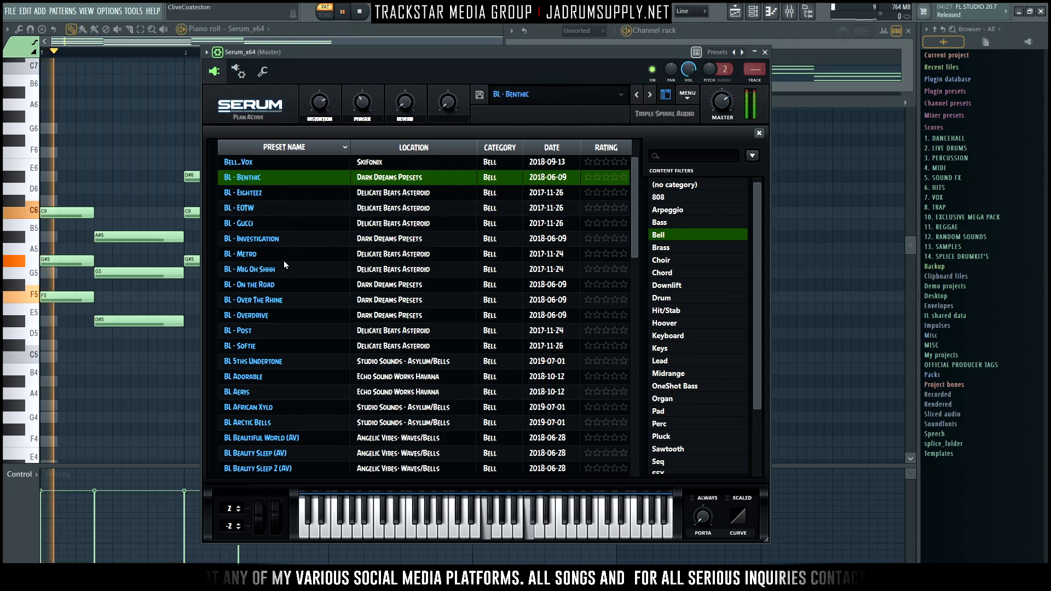
Audition different Serum BL bell presets on the chord progression
left_click(260, 208)
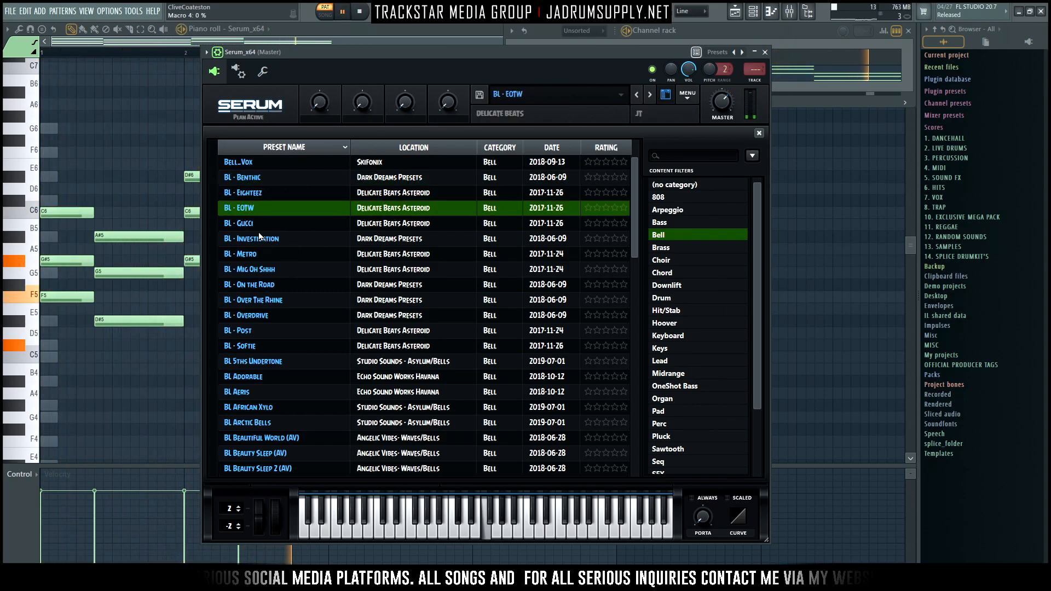
left_click(238, 223)
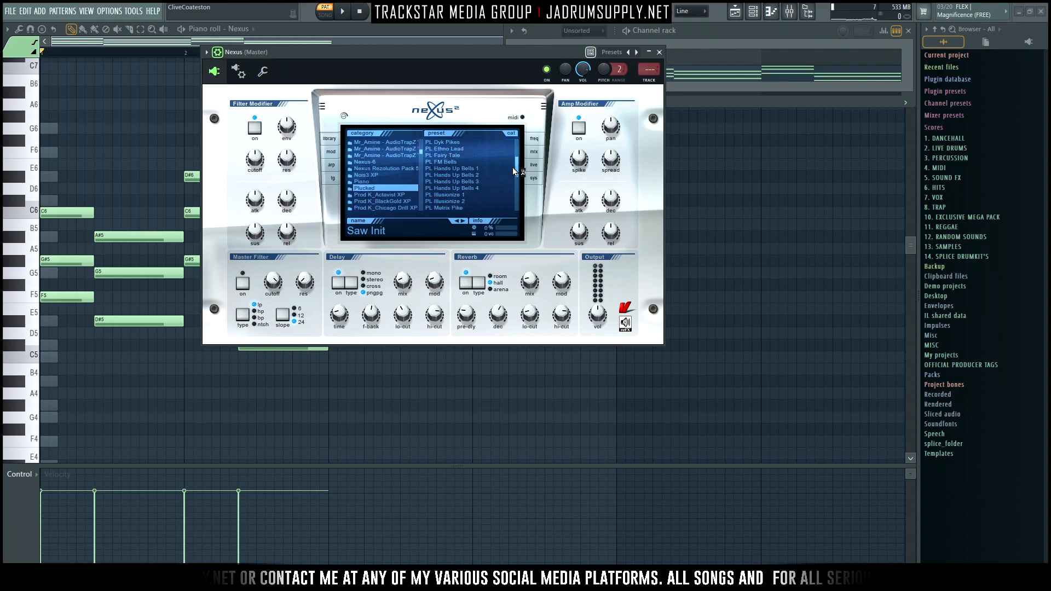
Load the PL Hands Up Bells 3 pluck preset in Nexus for the chords
left_click(451, 182)
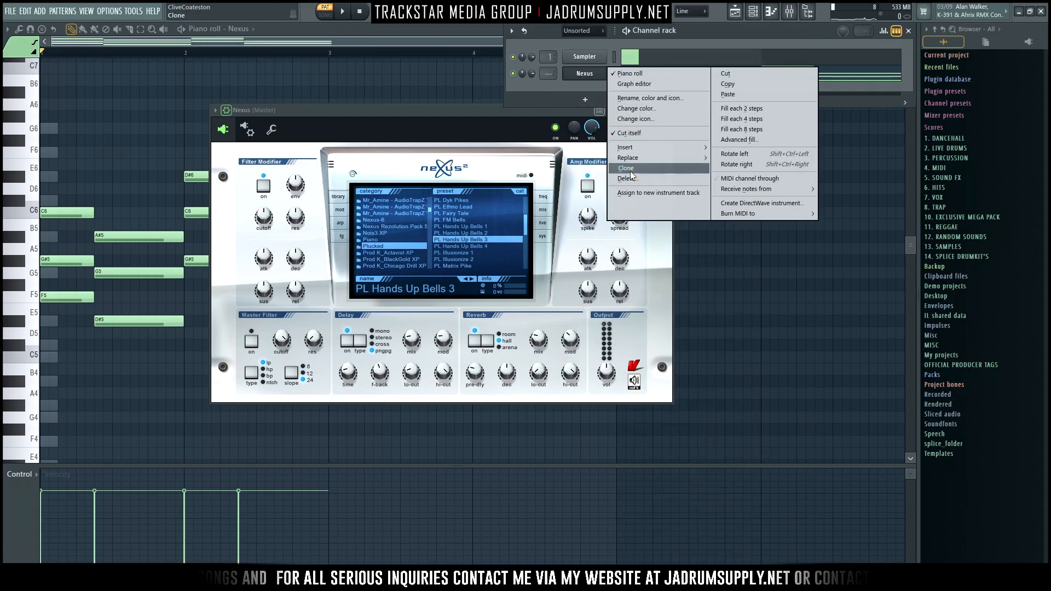
Clone the Nexus channel, load BA Basic Sine on Nexus #2 and bring up its piano roll
left_click(625, 169)
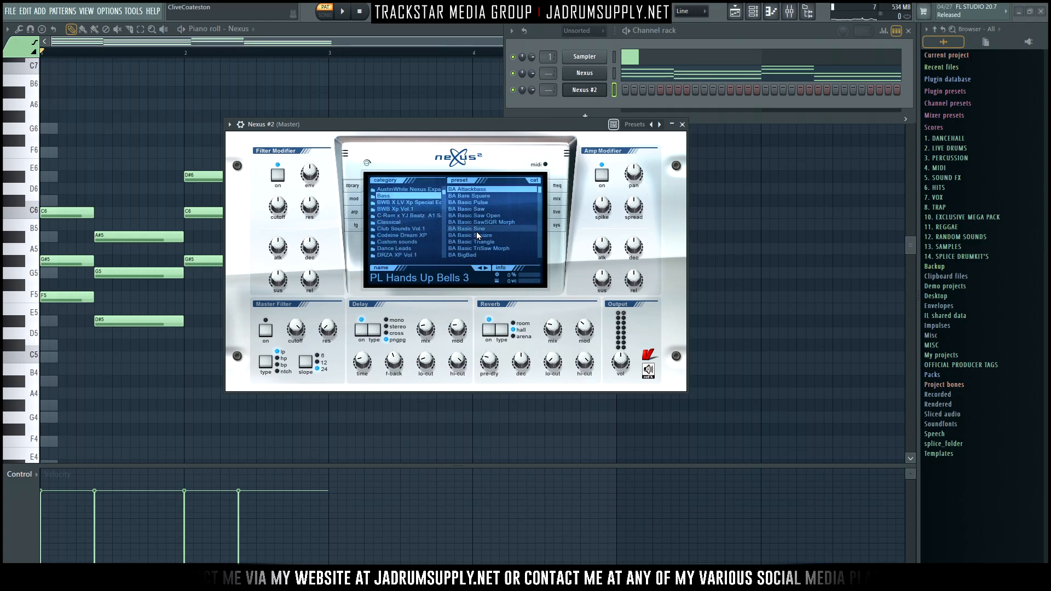
left_click(467, 227)
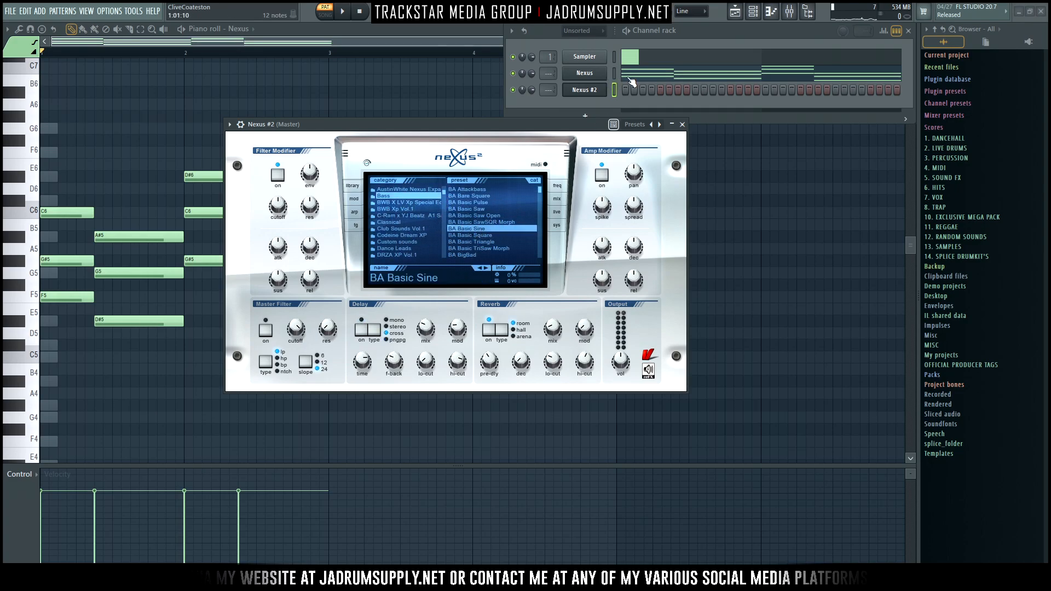
left_click(584, 90)
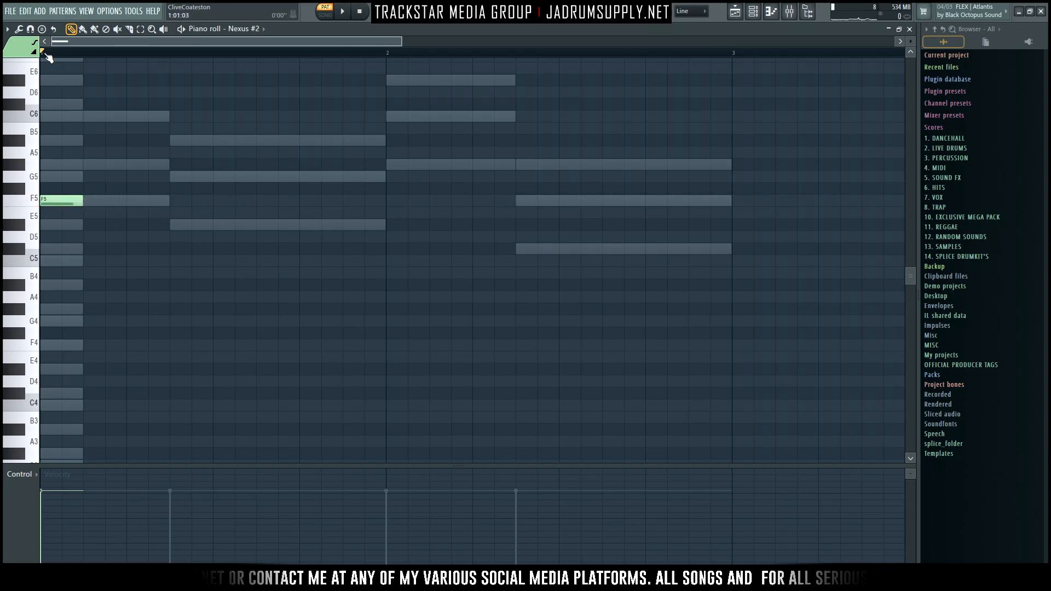
Write the bass notes in Nexus #2's piano roll and play back the bass line
left_click(190, 225)
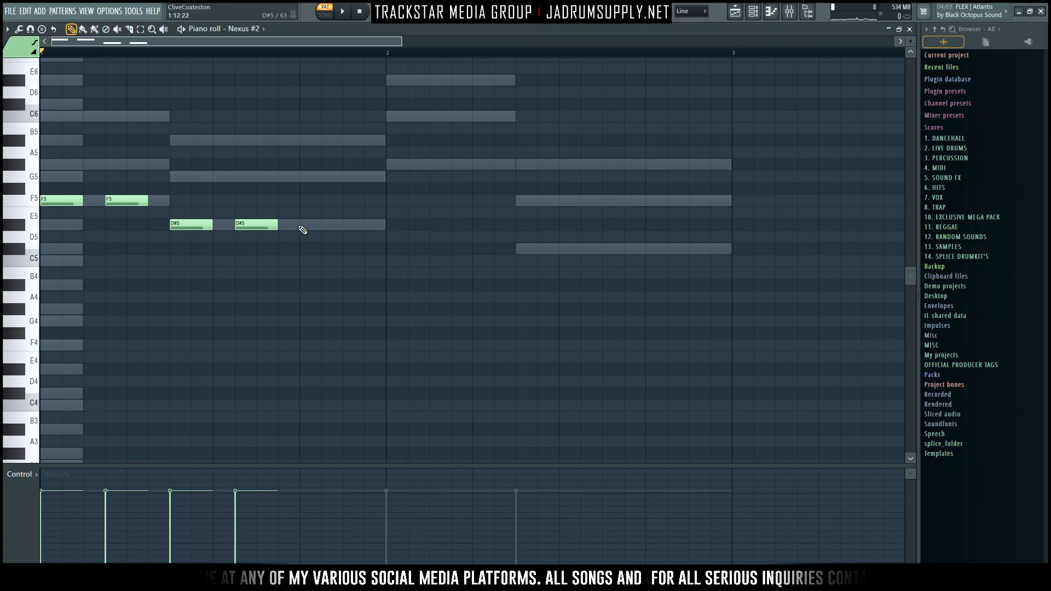
left_click(331, 225)
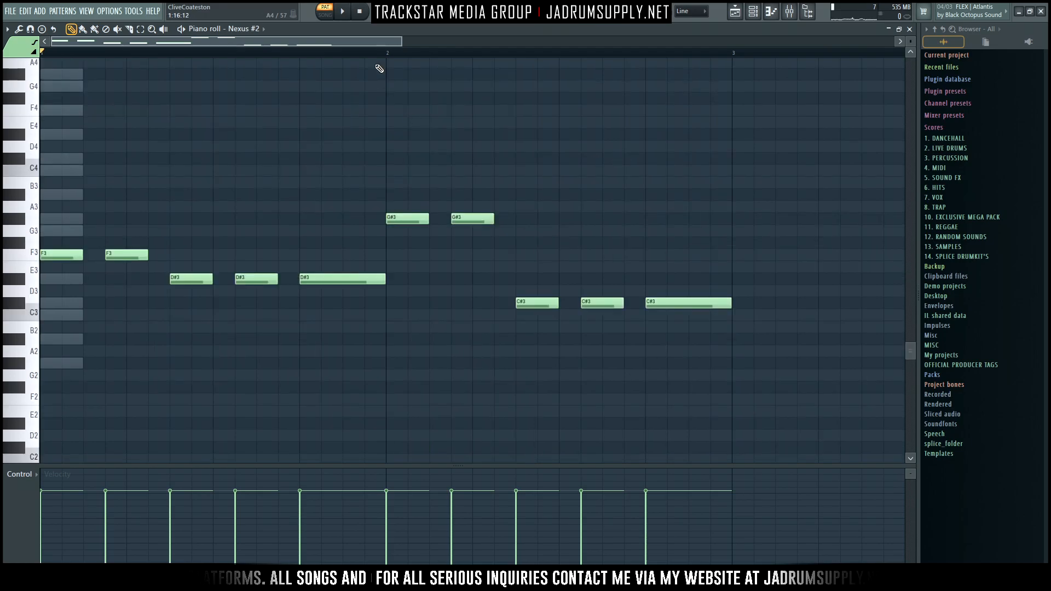
left_click(346, 11)
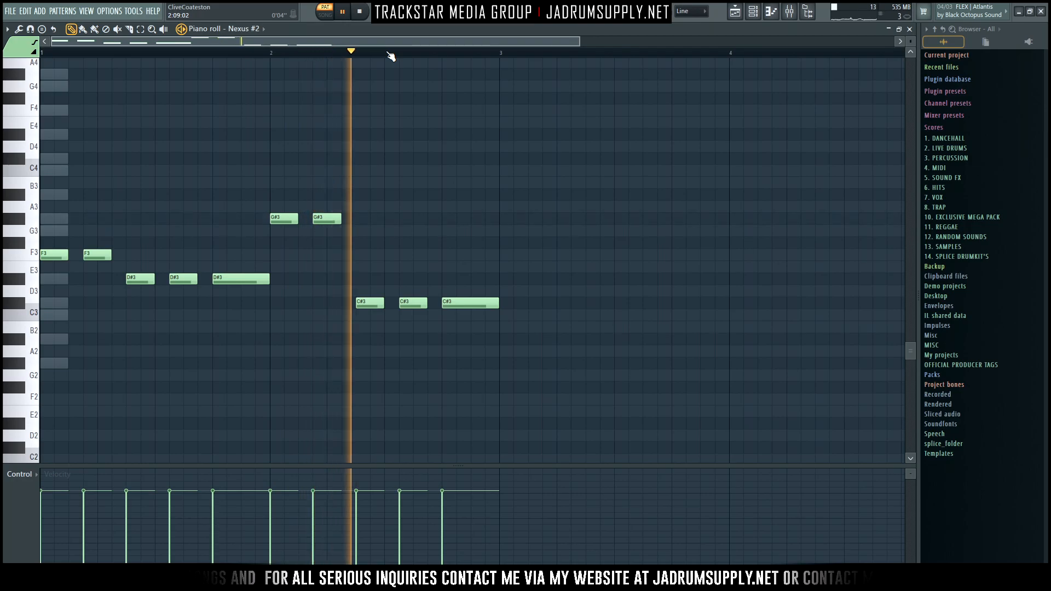
left_click(340, 11)
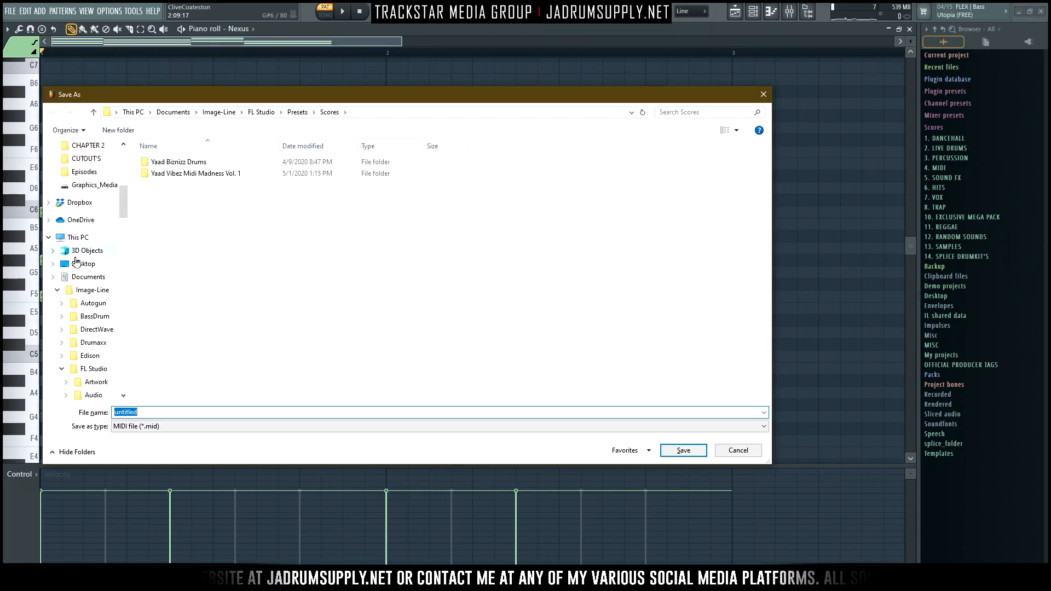
Export the notes as MIDI, choosing the Desktop as the save location
left_click(83, 264)
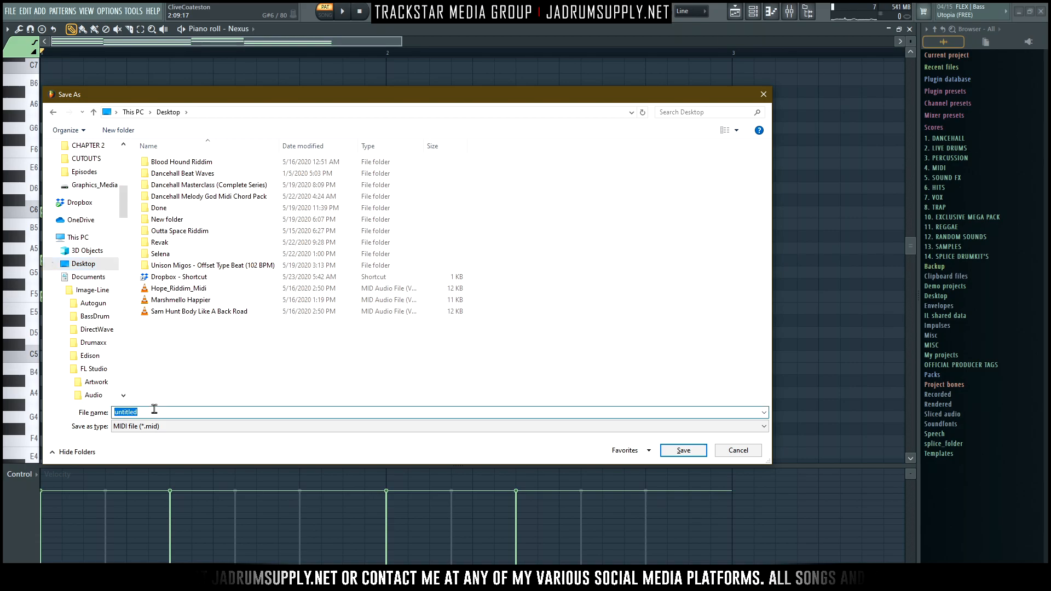